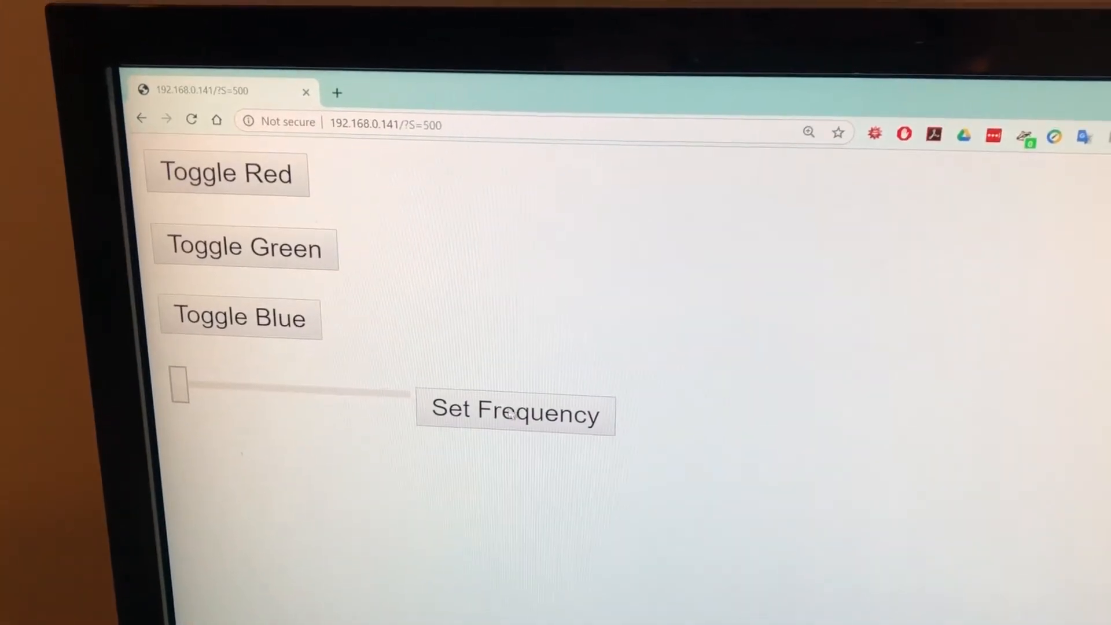
Submit the zero buzzer frequency to the board, replacing the earlier 500 setting
{"action": "left_click", "coordinate": [515, 413]}
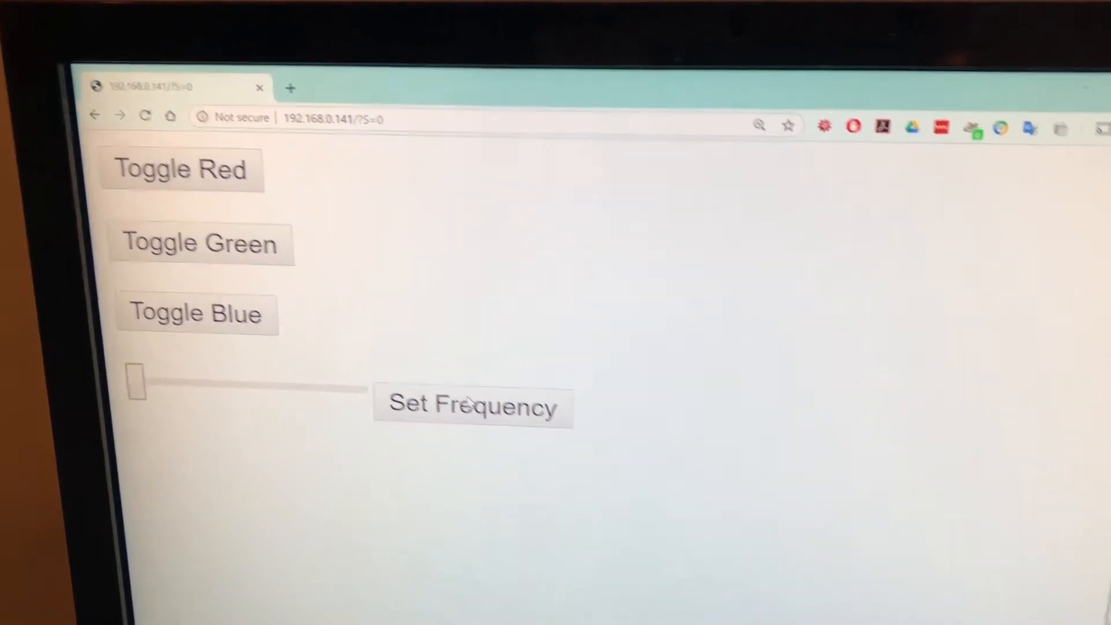